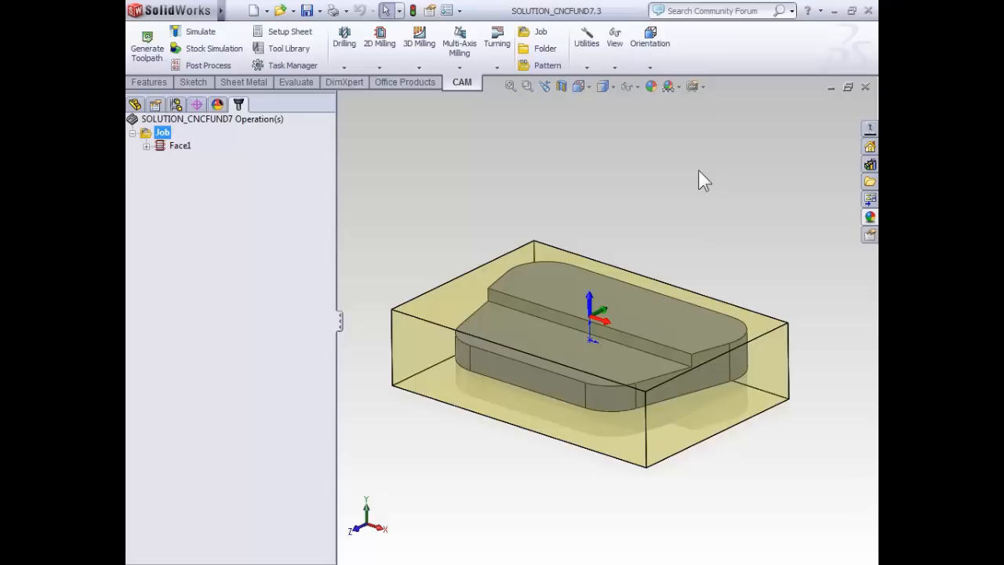
mouse_move(185, 150)
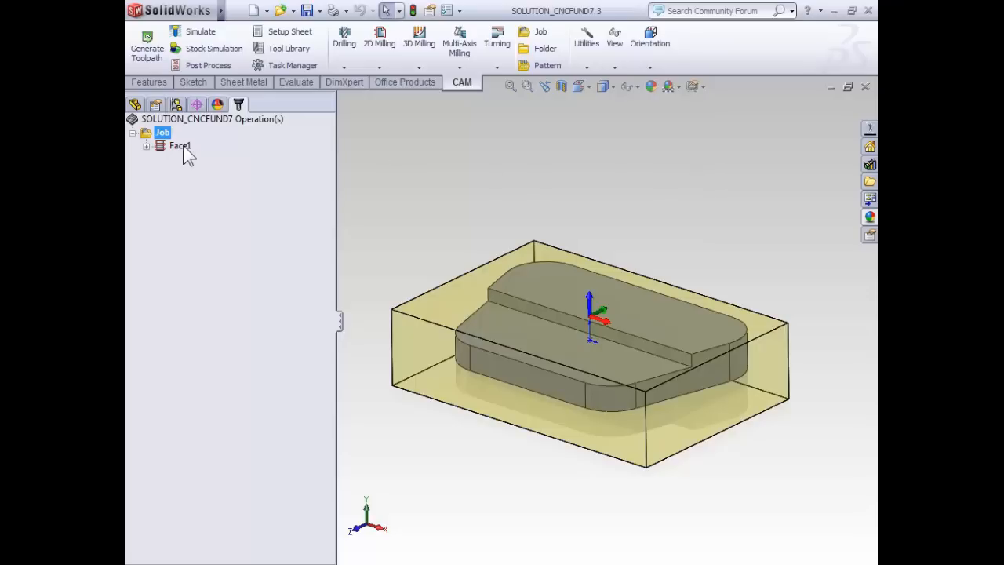
Clear the CAM tree selection so the translucent stock box disappears from the part
click(179, 146)
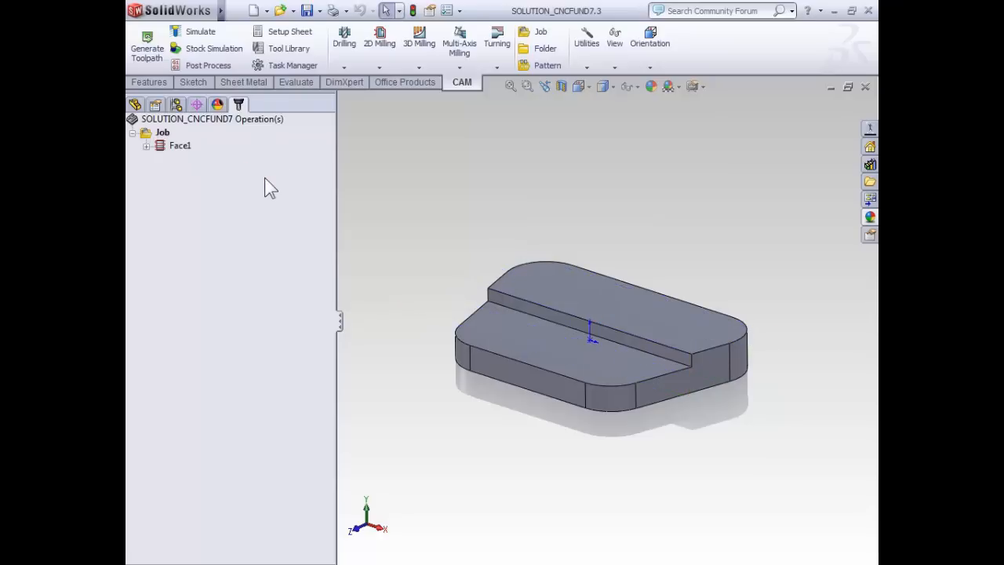
mouse_move(408, 94)
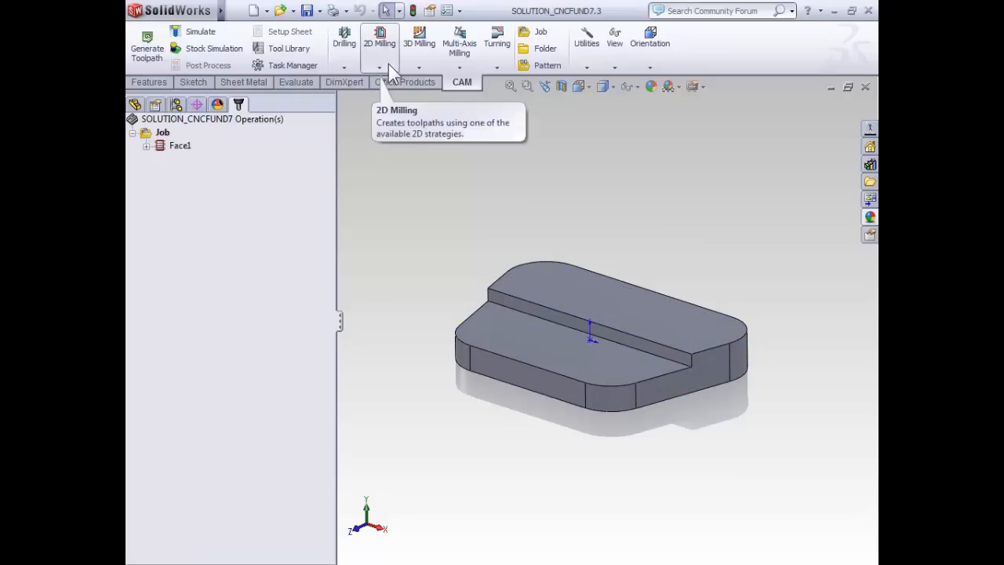
Add a 2D Contour operation from 2D Milling and bring up its tool settings
click(379, 69)
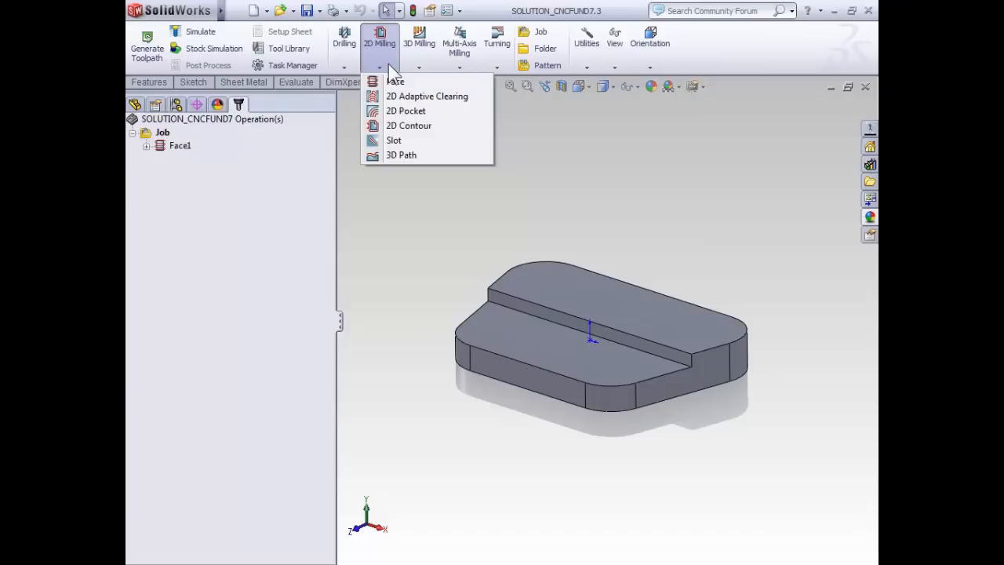
mouse_move(399, 135)
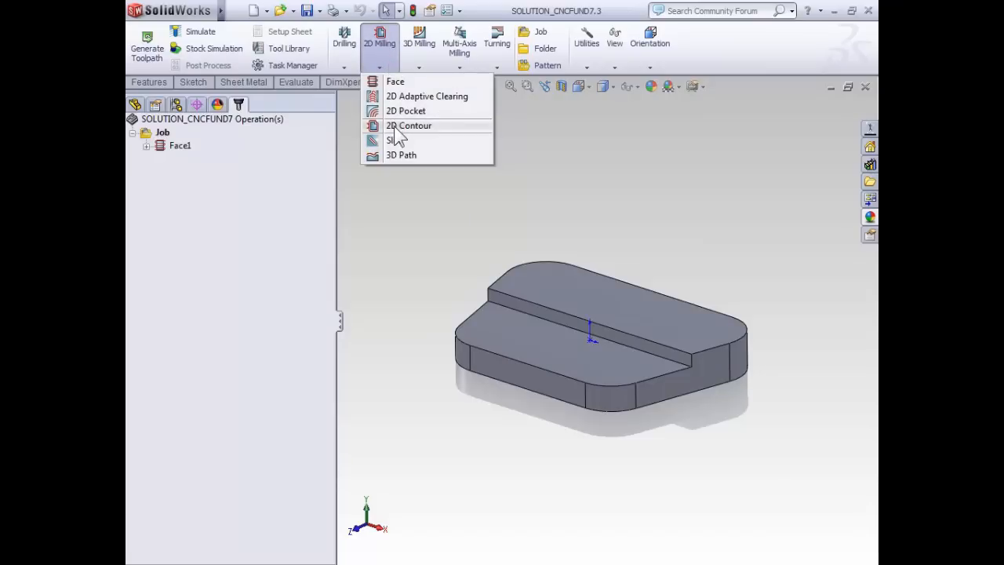
click(408, 126)
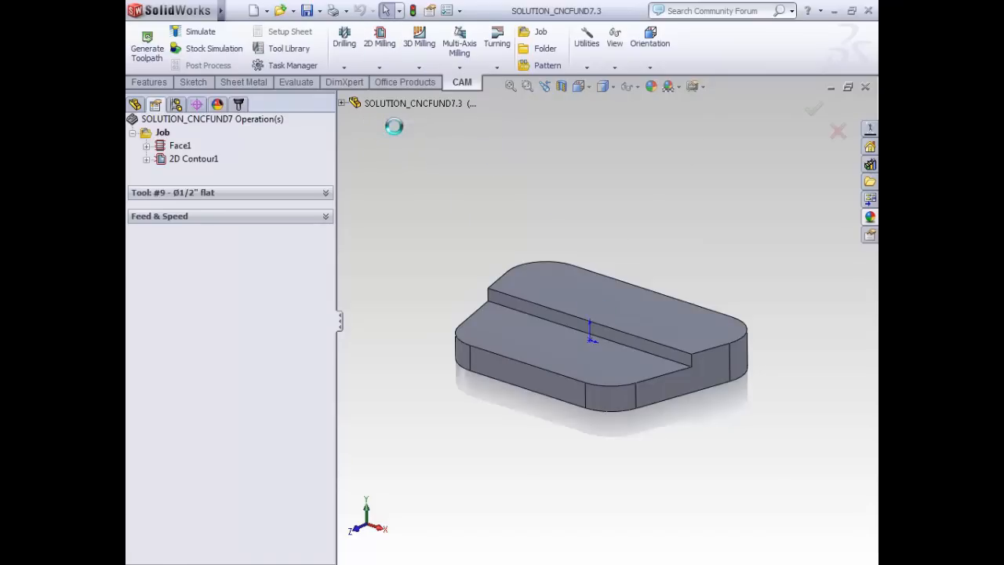
double_click(194, 158)
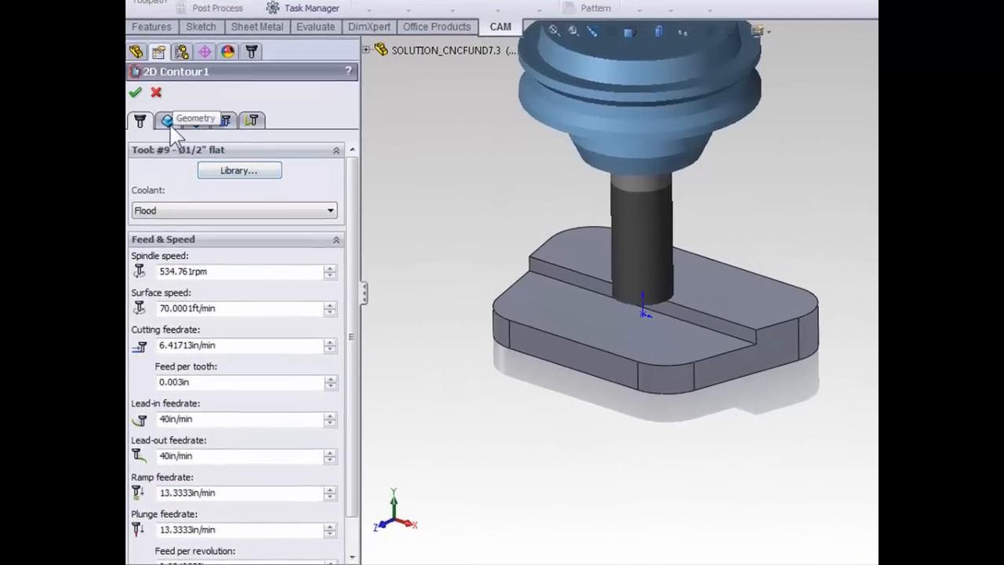
Select the bottom outer edge as the contour chain and reverse its direction twice to check it
click(167, 119)
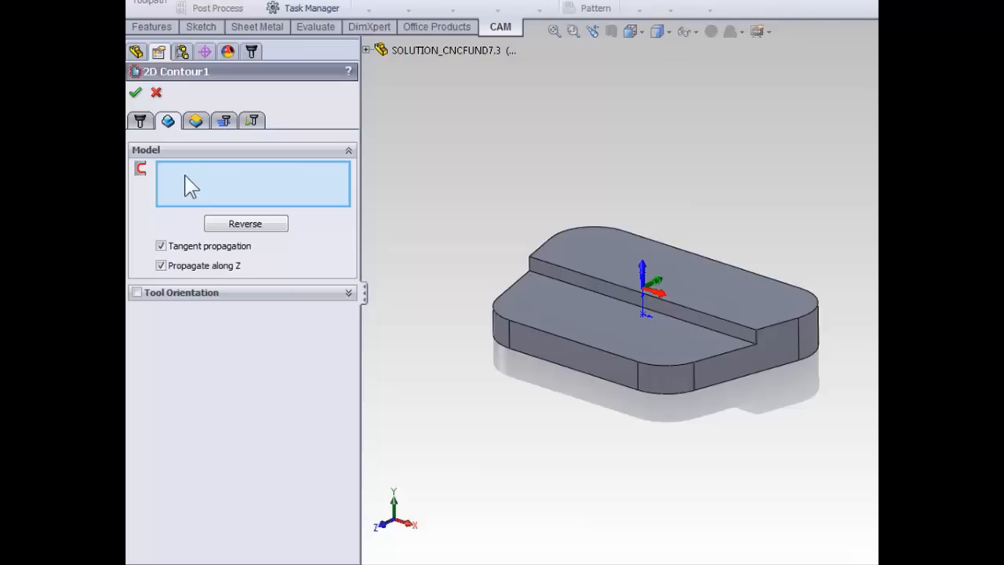
mouse_move(192, 185)
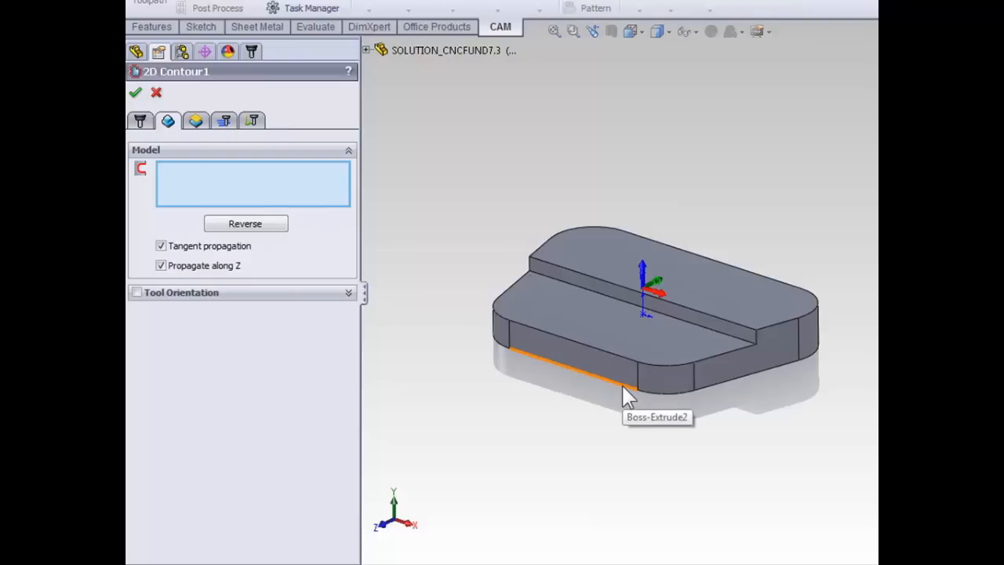
mouse_move(627, 408)
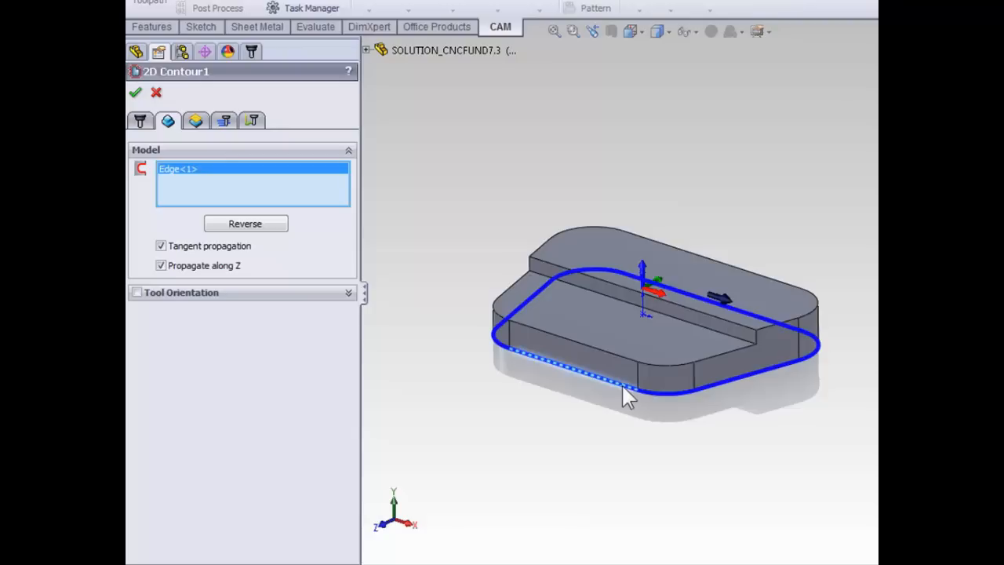
mouse_move(251, 229)
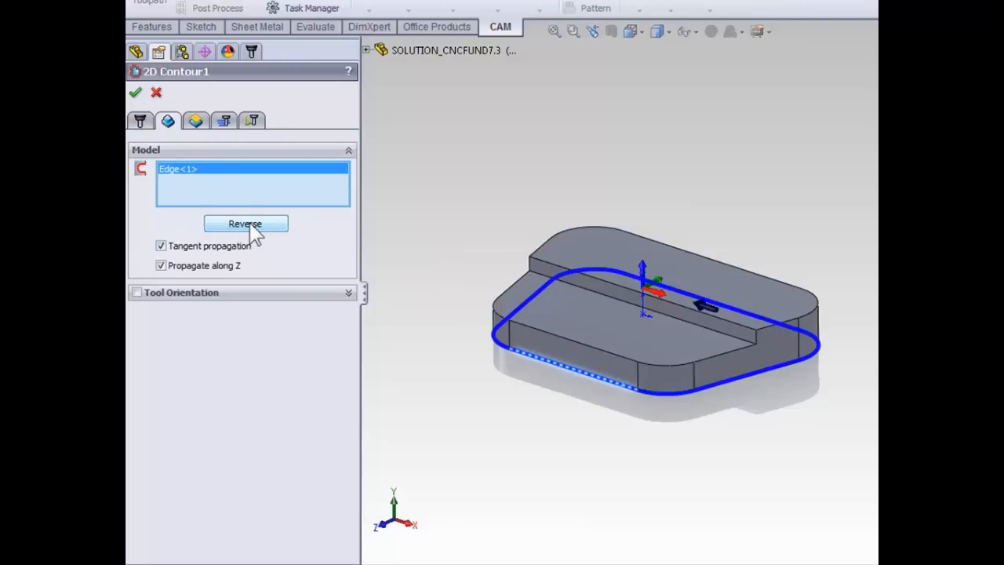
click(245, 223)
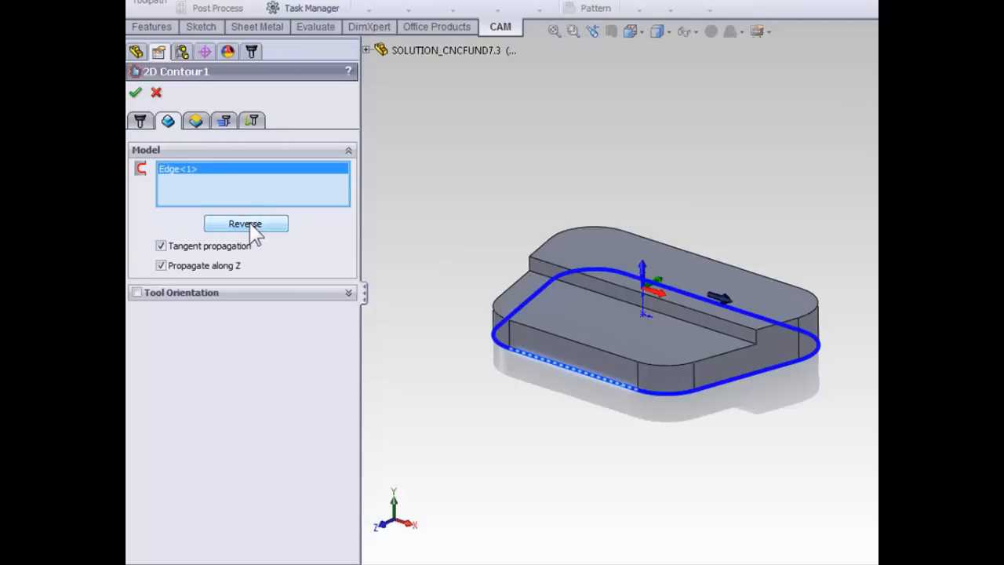
click(245, 222)
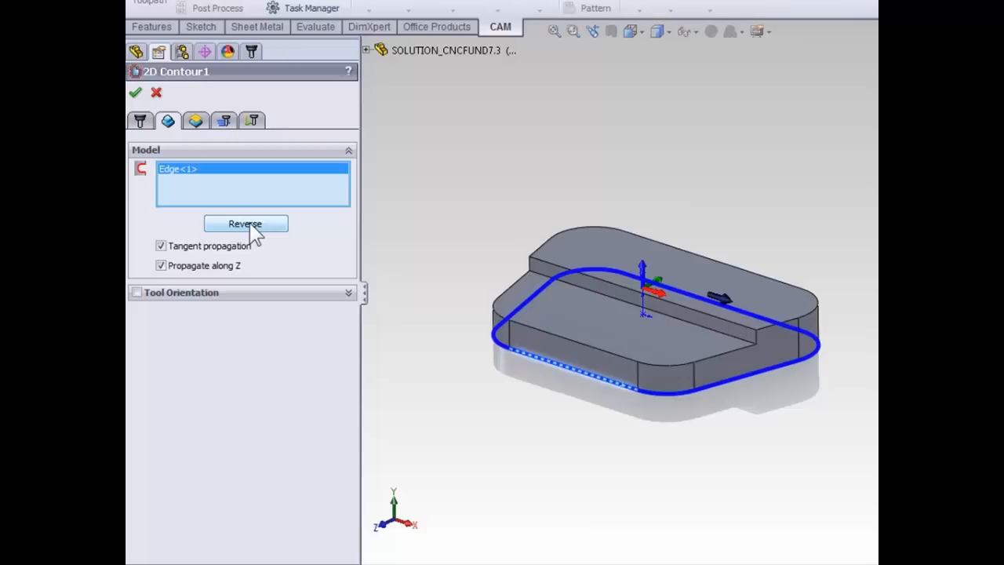
mouse_move(249, 226)
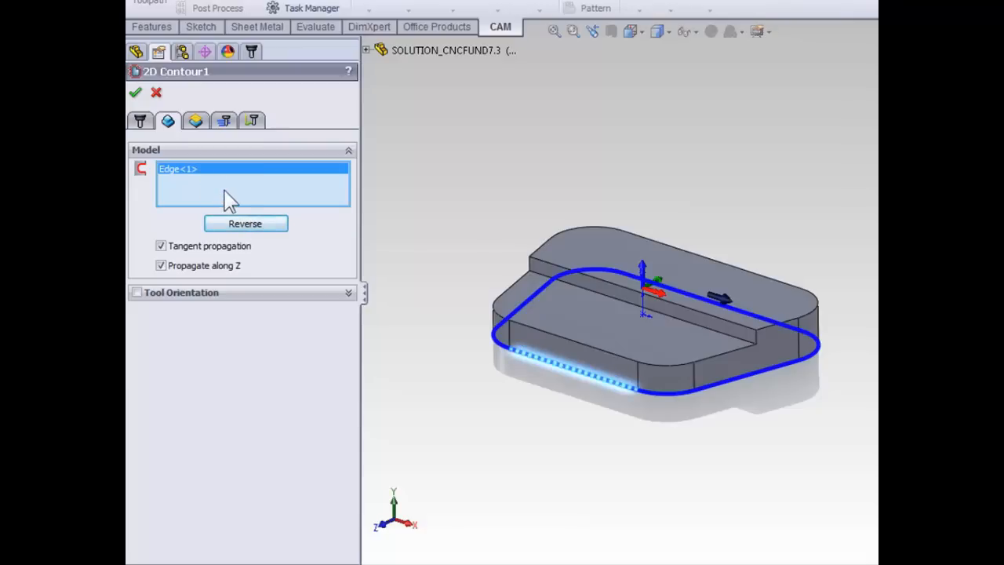
mouse_move(206, 207)
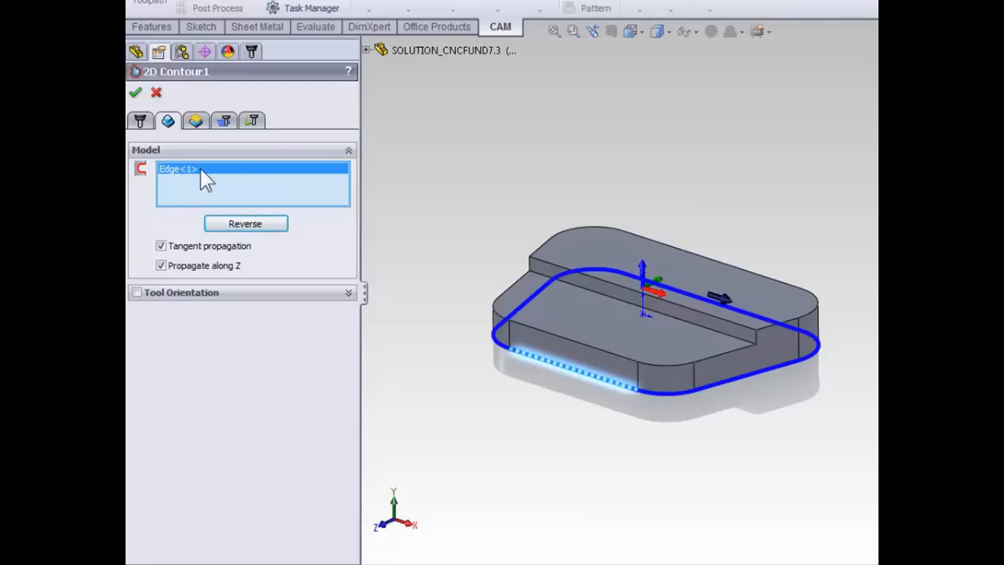
Set the bottom height offset to -0.02 in and generate the 2D Contour1 toolpath
click(195, 120)
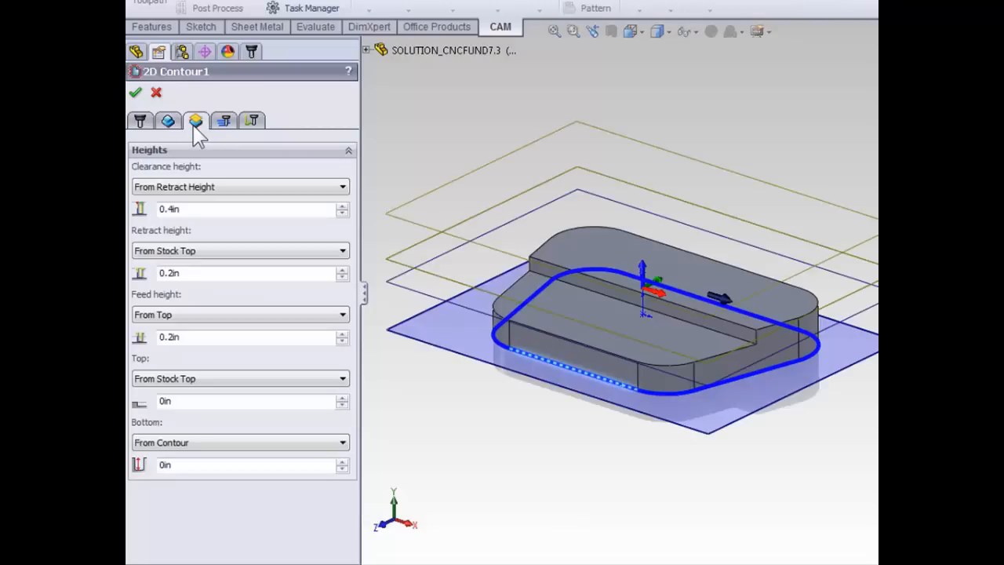
mouse_move(207, 392)
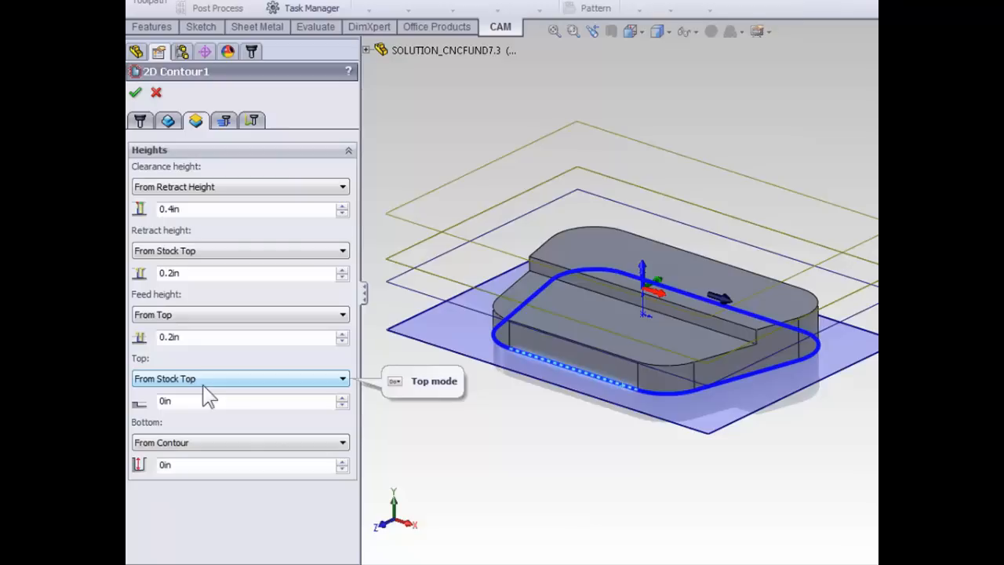
mouse_move(204, 451)
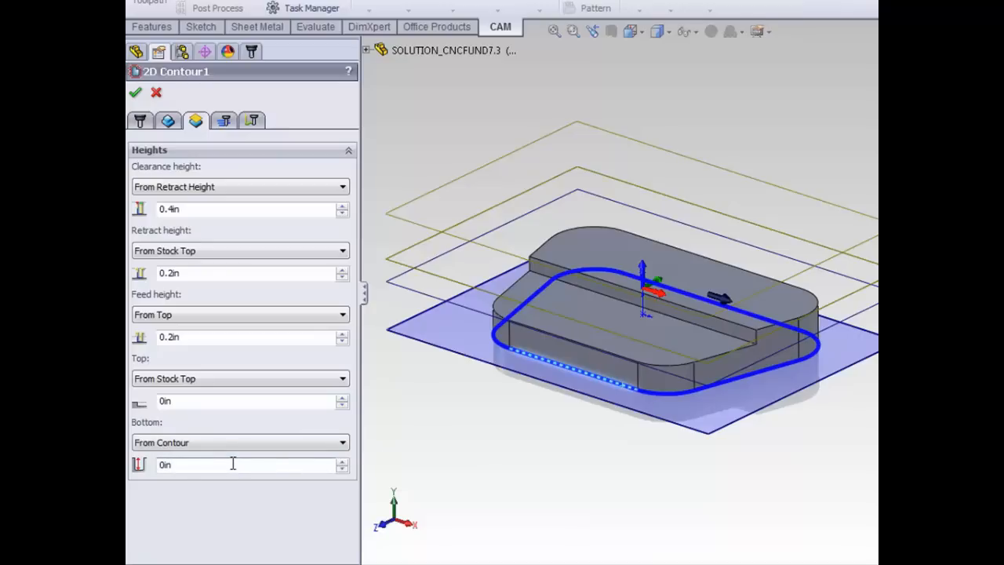
click(232, 465)
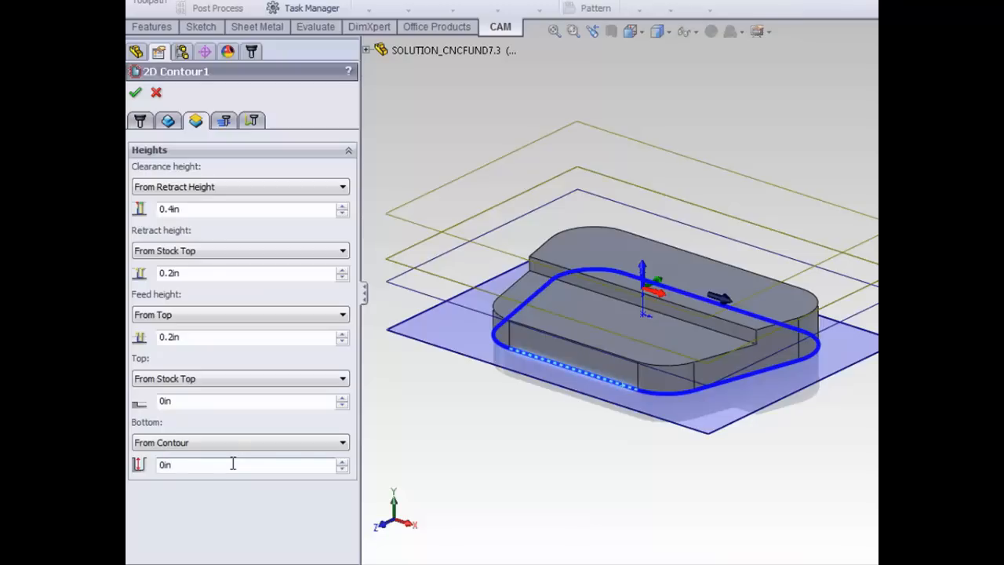
click(232, 464)
text(-0.02)
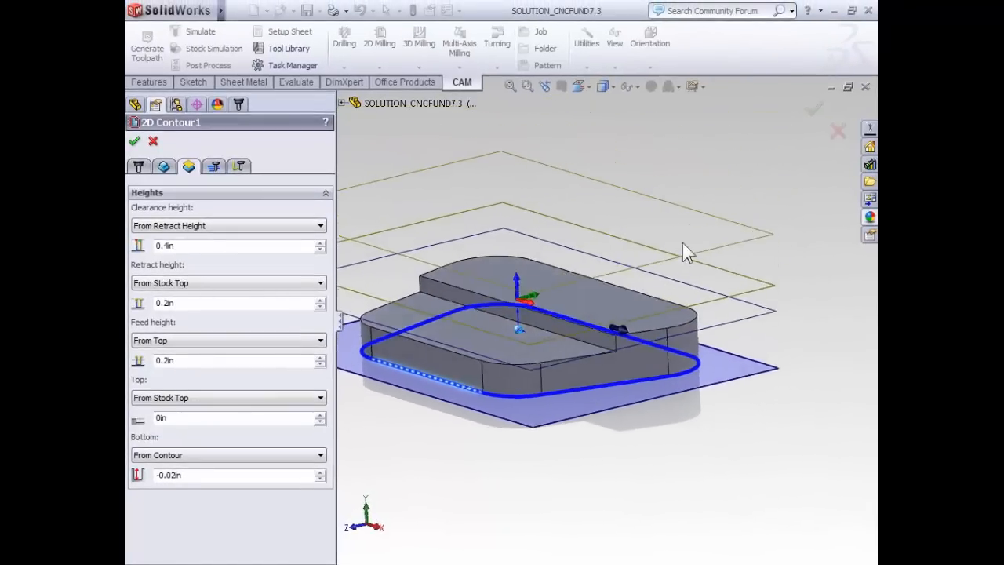
click(135, 141)
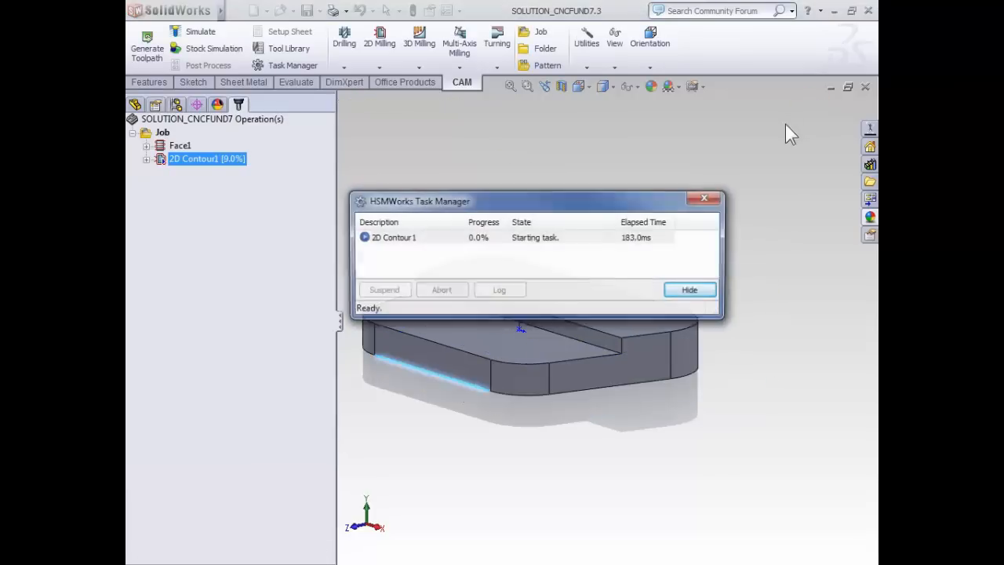
click(688, 288)
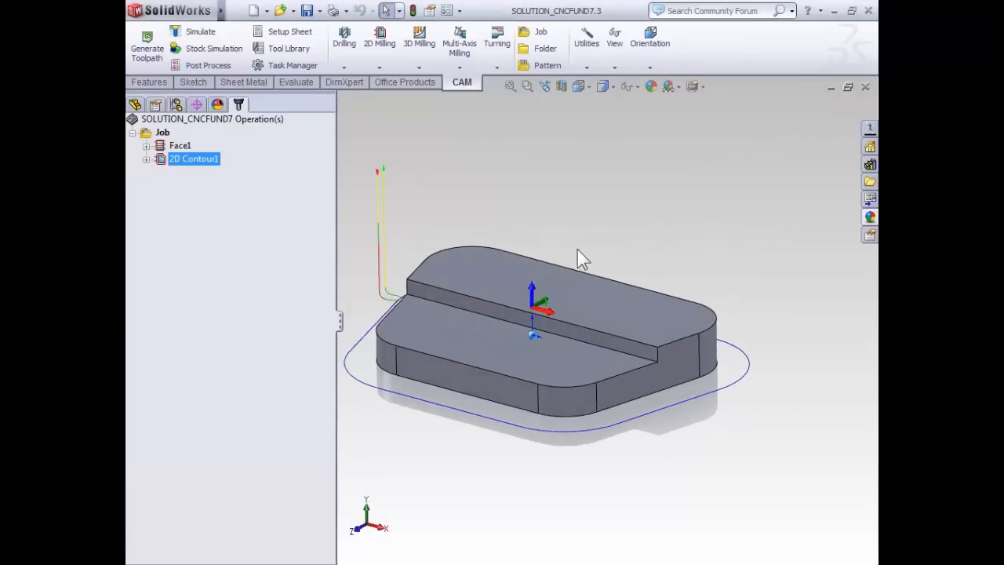